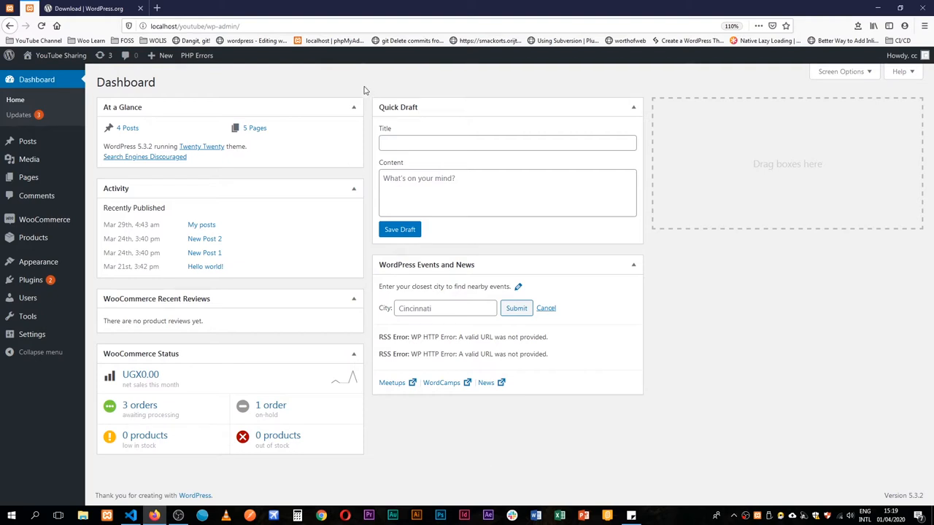
pyautogui.moveTo(232, 76)
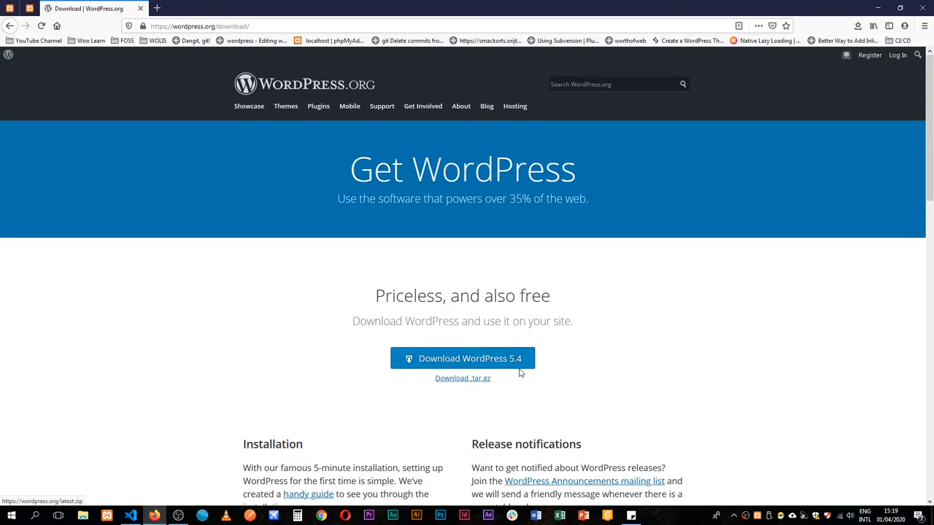
pyautogui.moveTo(549, 338)
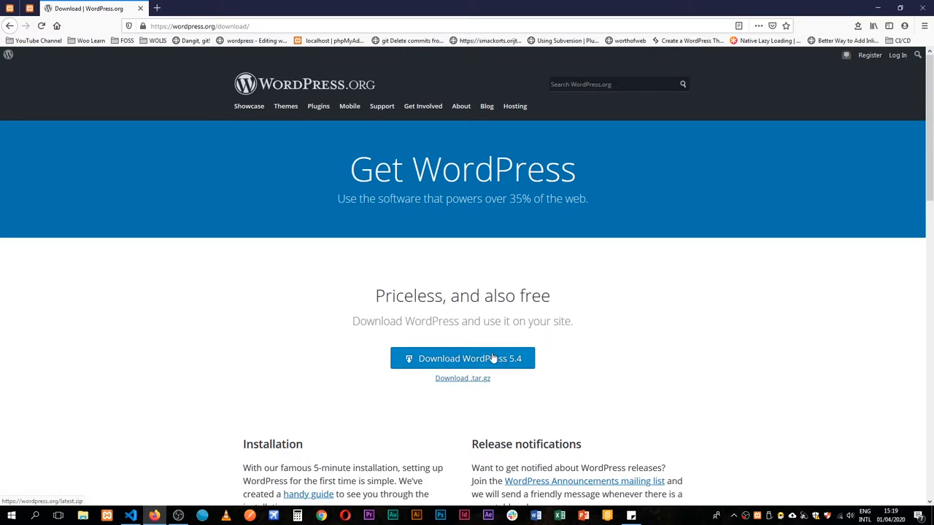
# Step: Download the WordPress 5.4 package from wordpress.org
pyautogui.click(461, 359)
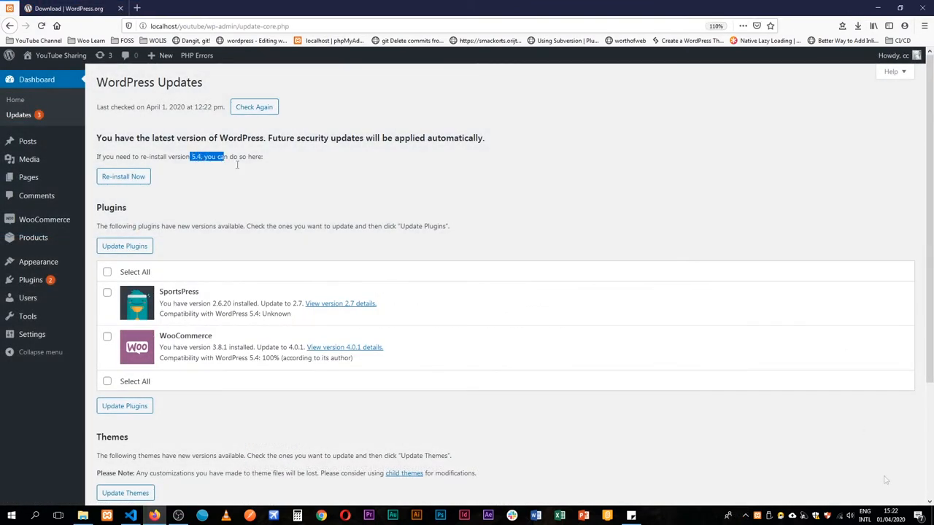
# Step: Review the pending SportsPress, WooCommerce and Twenty Twenty updates on the Updates screen
pyautogui.scroll(-3)
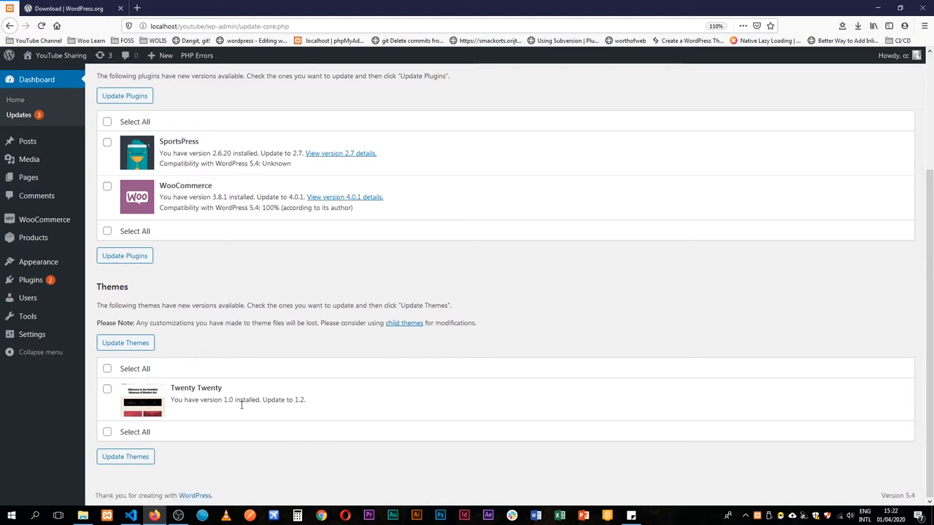
pyautogui.moveTo(303, 410)
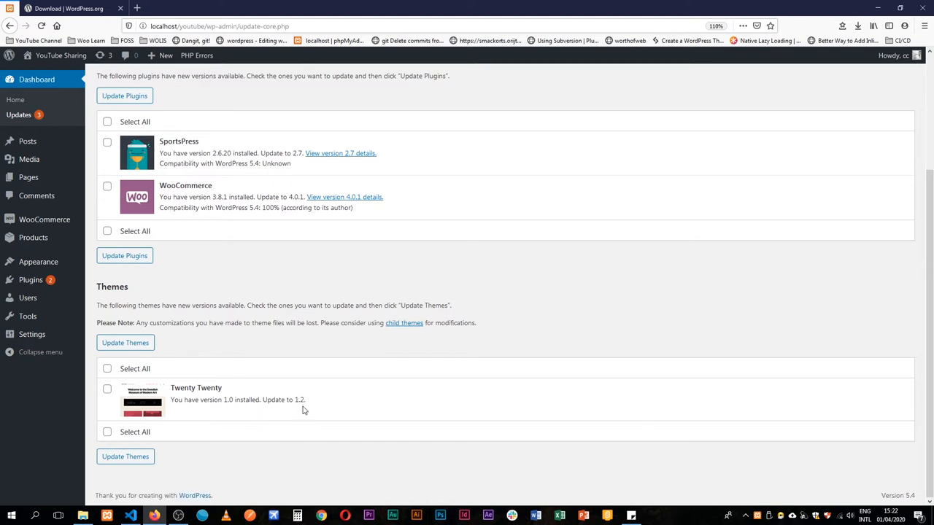
pyautogui.moveTo(45, 298)
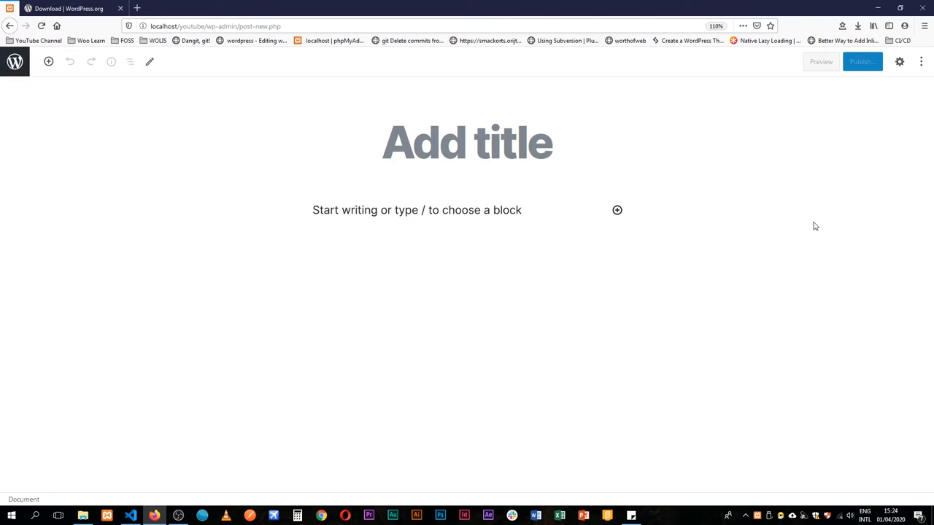
pyautogui.moveTo(431, 110)
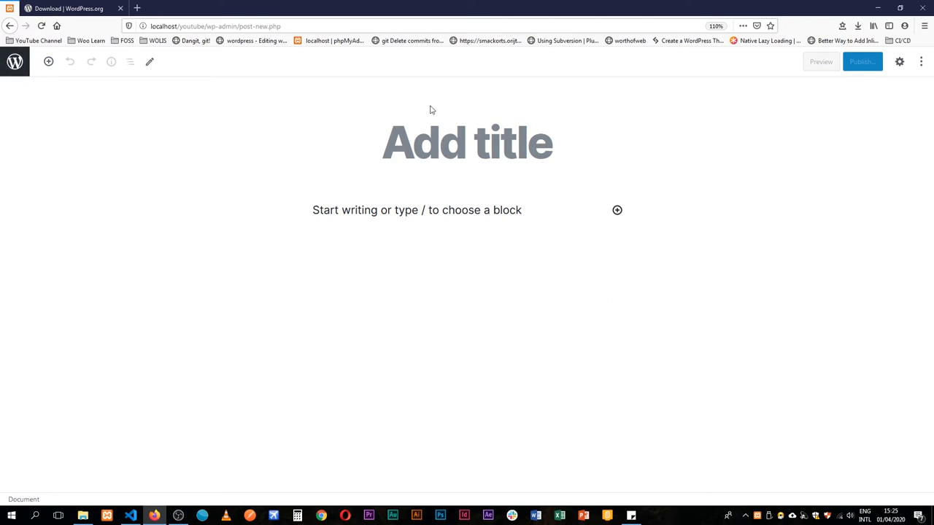
pyautogui.moveTo(787, 134)
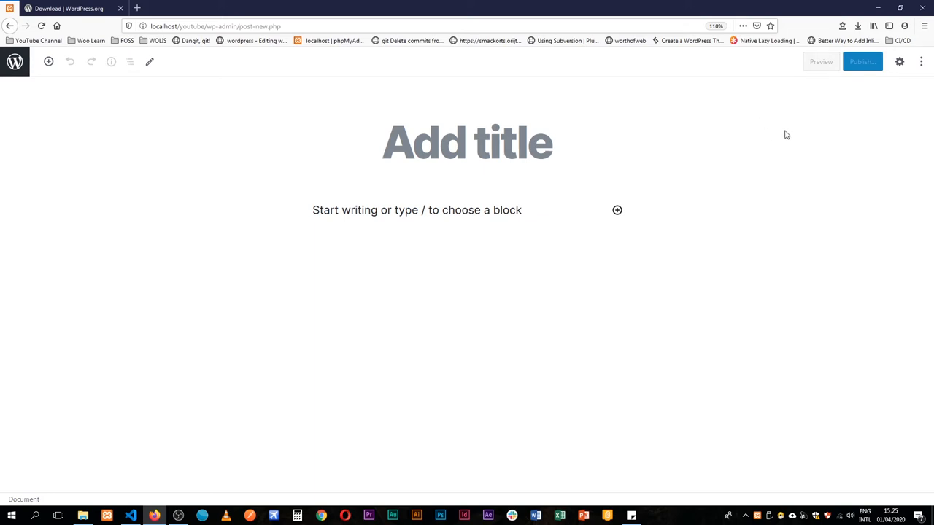
pyautogui.moveTo(15, 61)
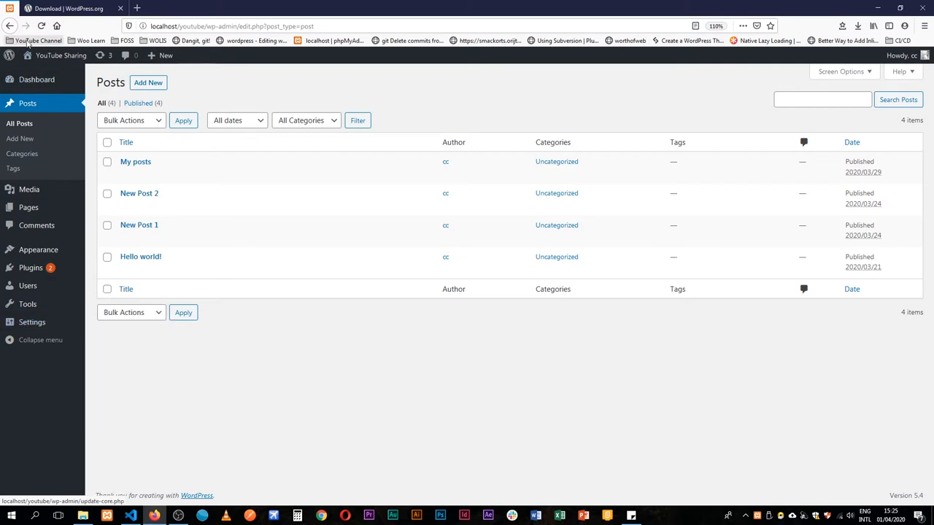
# Step: Start a new empty post in the block editor
pyautogui.click(149, 82)
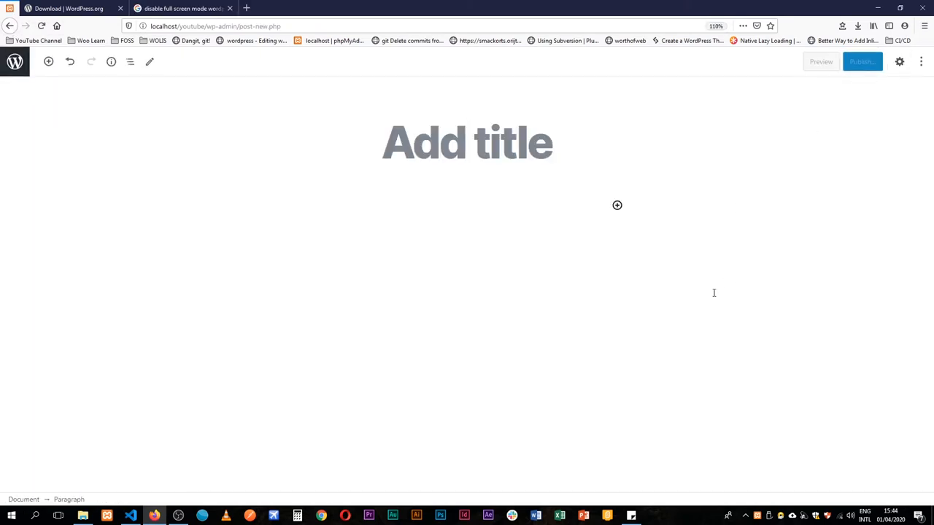
pyautogui.moveTo(257, 222)
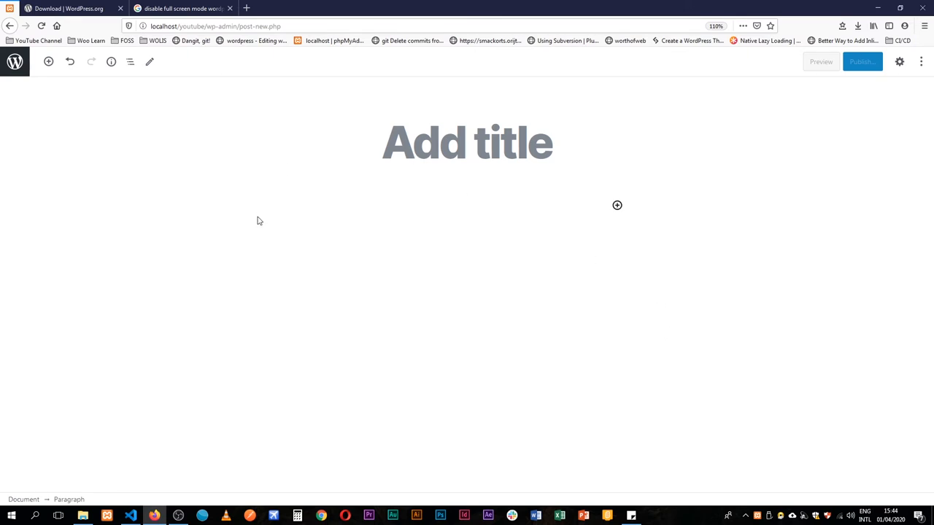
pyautogui.moveTo(186, 273)
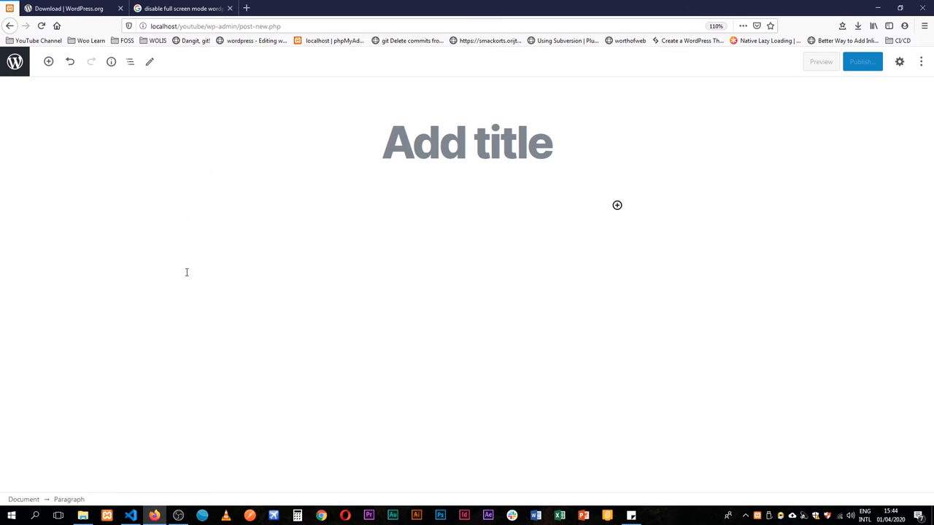
pyautogui.moveTo(243, 184)
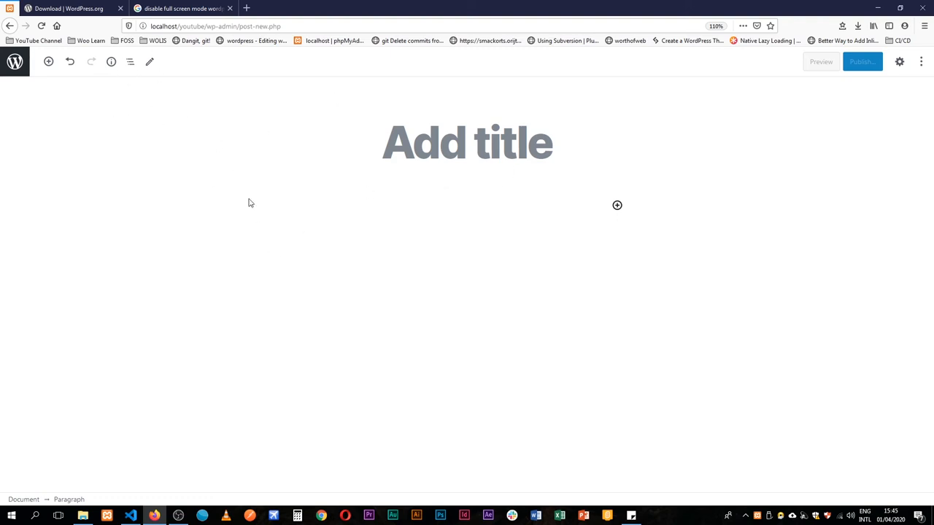
pyautogui.moveTo(107, 109)
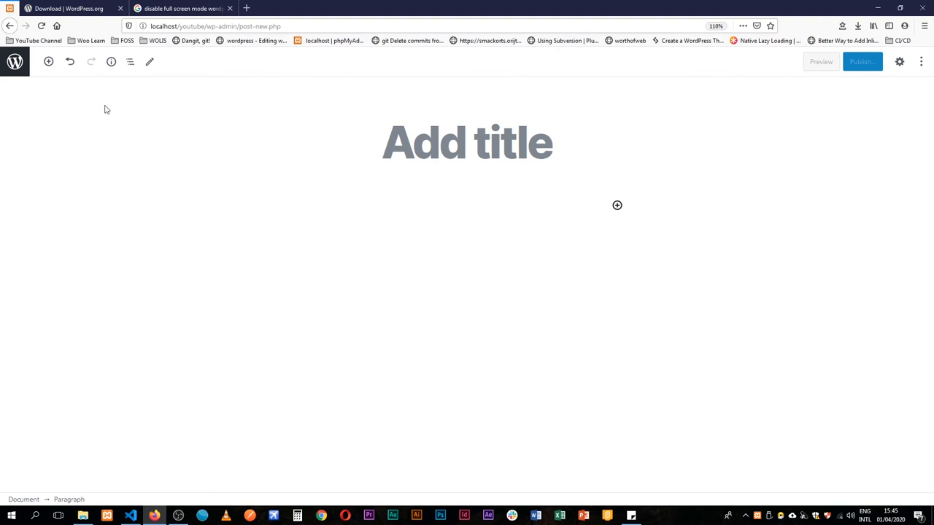
pyautogui.moveTo(767, 82)
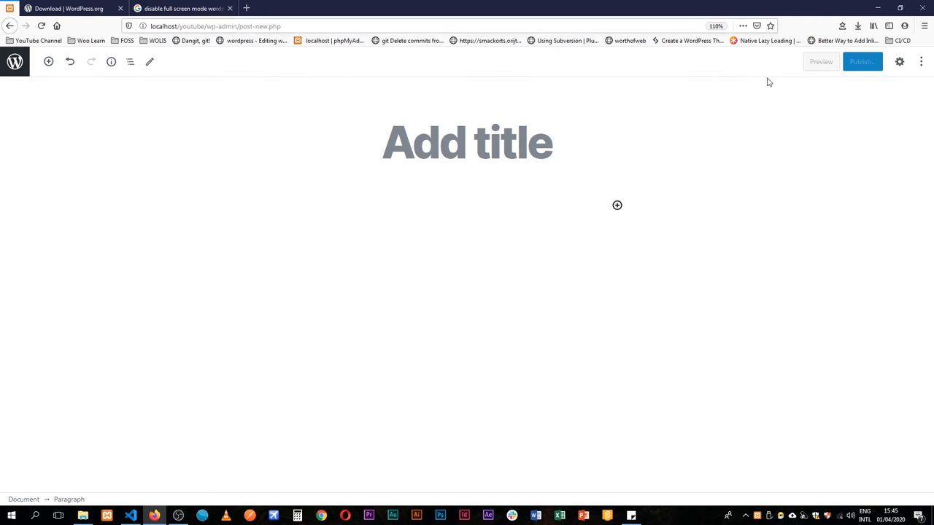
pyautogui.moveTo(809, 426)
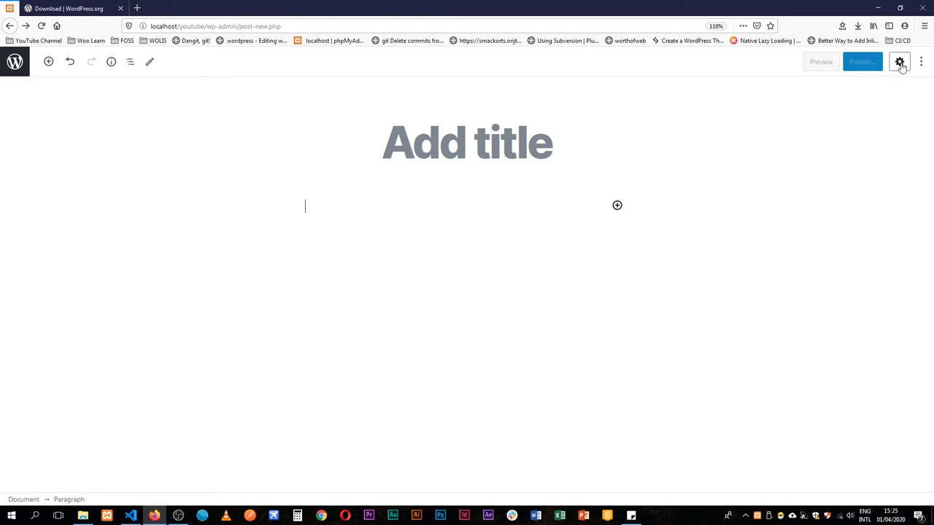
# Step: Turn off Fullscreen mode via More tools & options so the admin menu shows
pyautogui.click(899, 61)
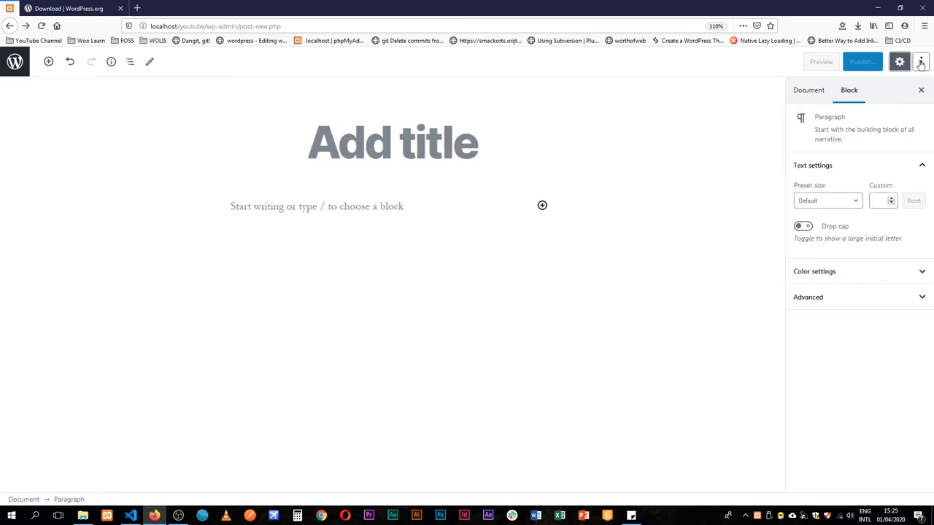
pyautogui.click(921, 61)
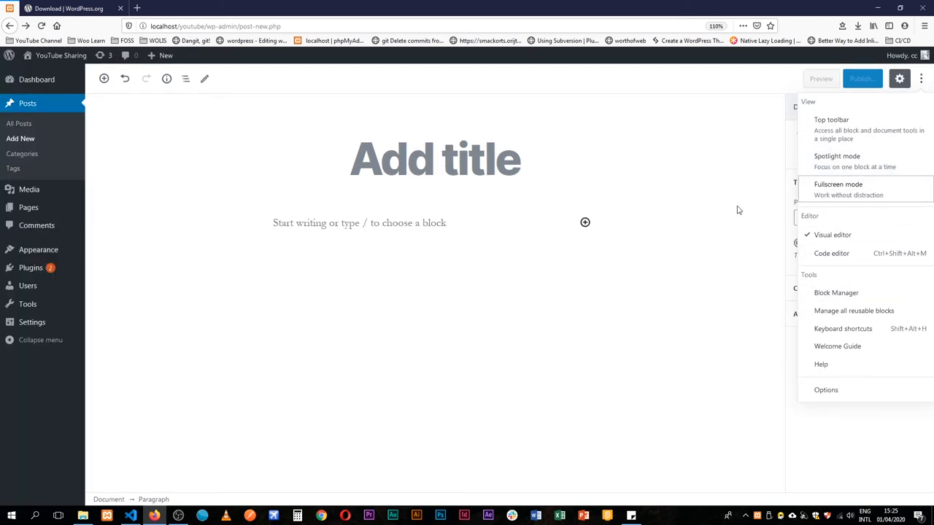
pyautogui.click(899, 79)
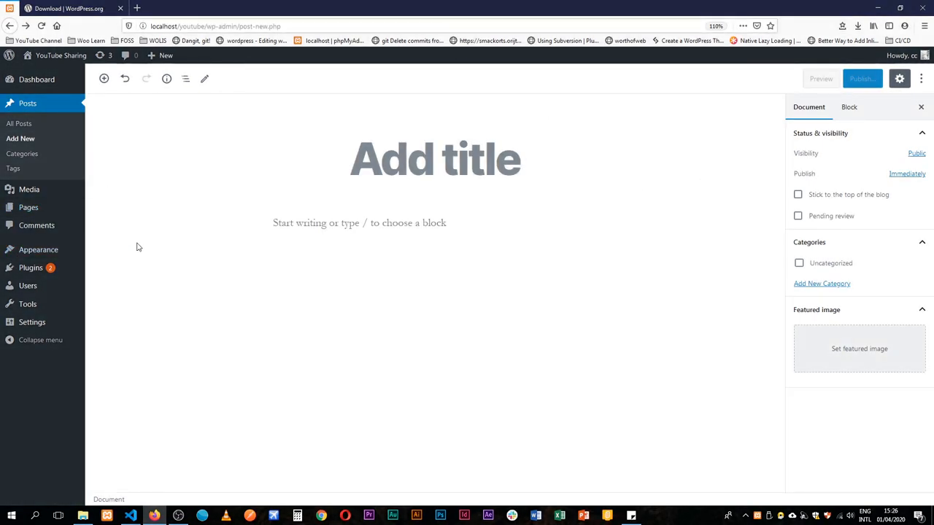
pyautogui.moveTo(657, 258)
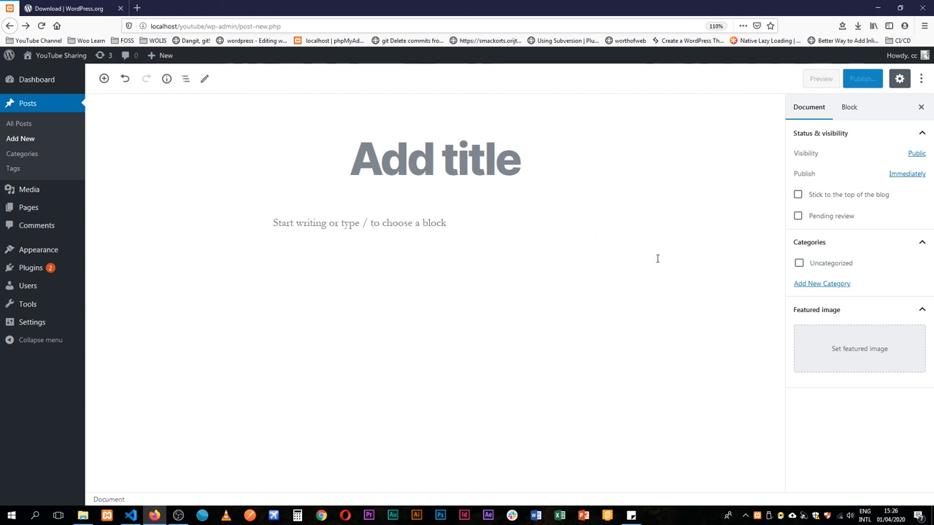
pyautogui.moveTo(616, 228)
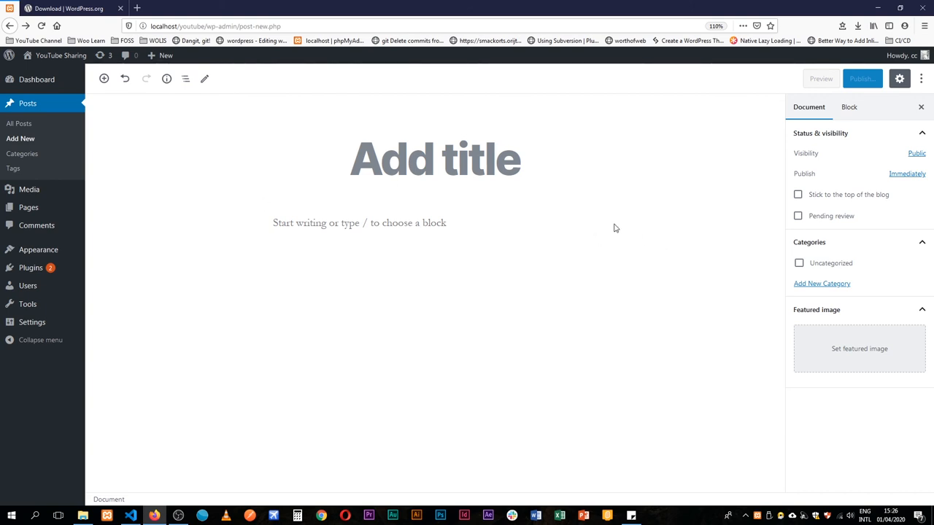
pyautogui.moveTo(705, 231)
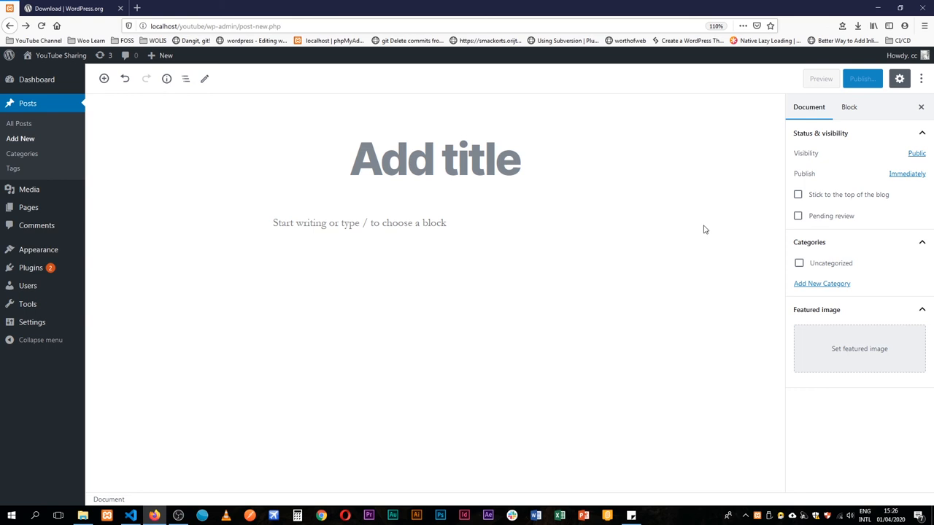